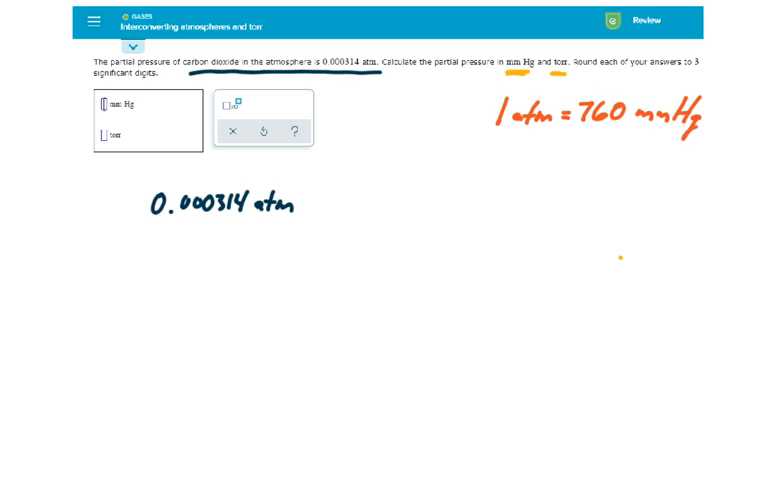
- Underline the given value 0.000314 atm in the problem statement with the pen
{"action": "left_click_drag", "start_coordinate": [500, 150], "coordinate": [550, 160]}
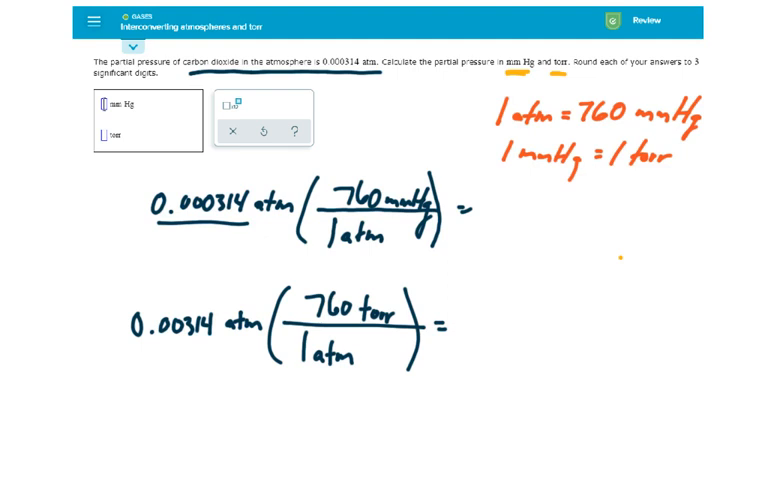
- Handwrite the mm Hg result as 0.23864 mm Hg after cancelling the atm units
{"action": "type", "text": "0"}
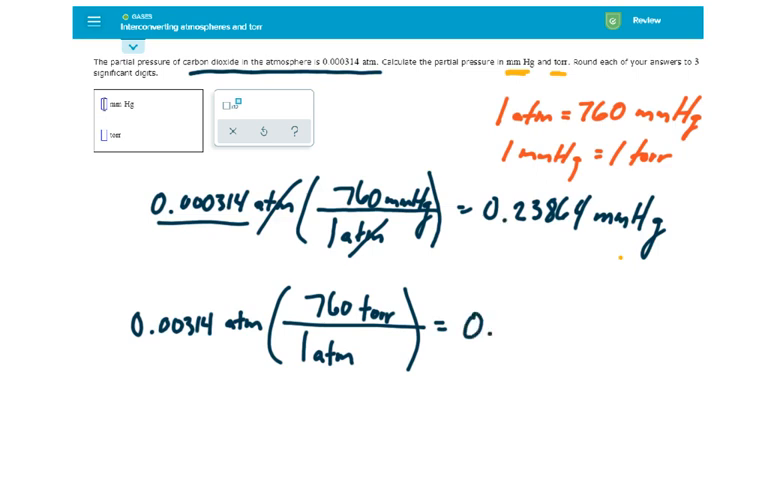
{"action": "type", "text": "23864 torr"}
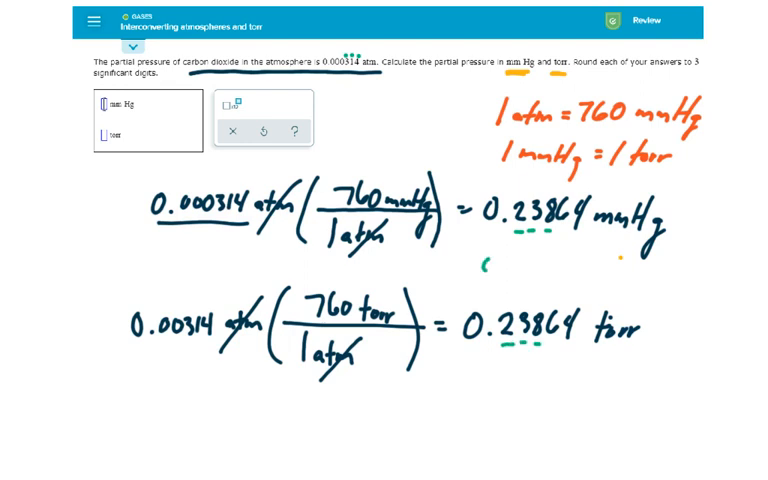
- Begin handwriting the rounded answer 0.23 beneath the mm Hg result
{"action": "type", "text": "0 23"}
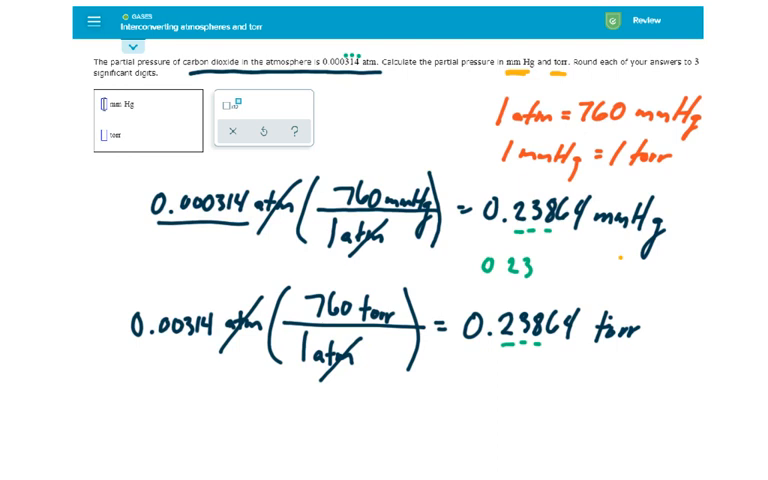